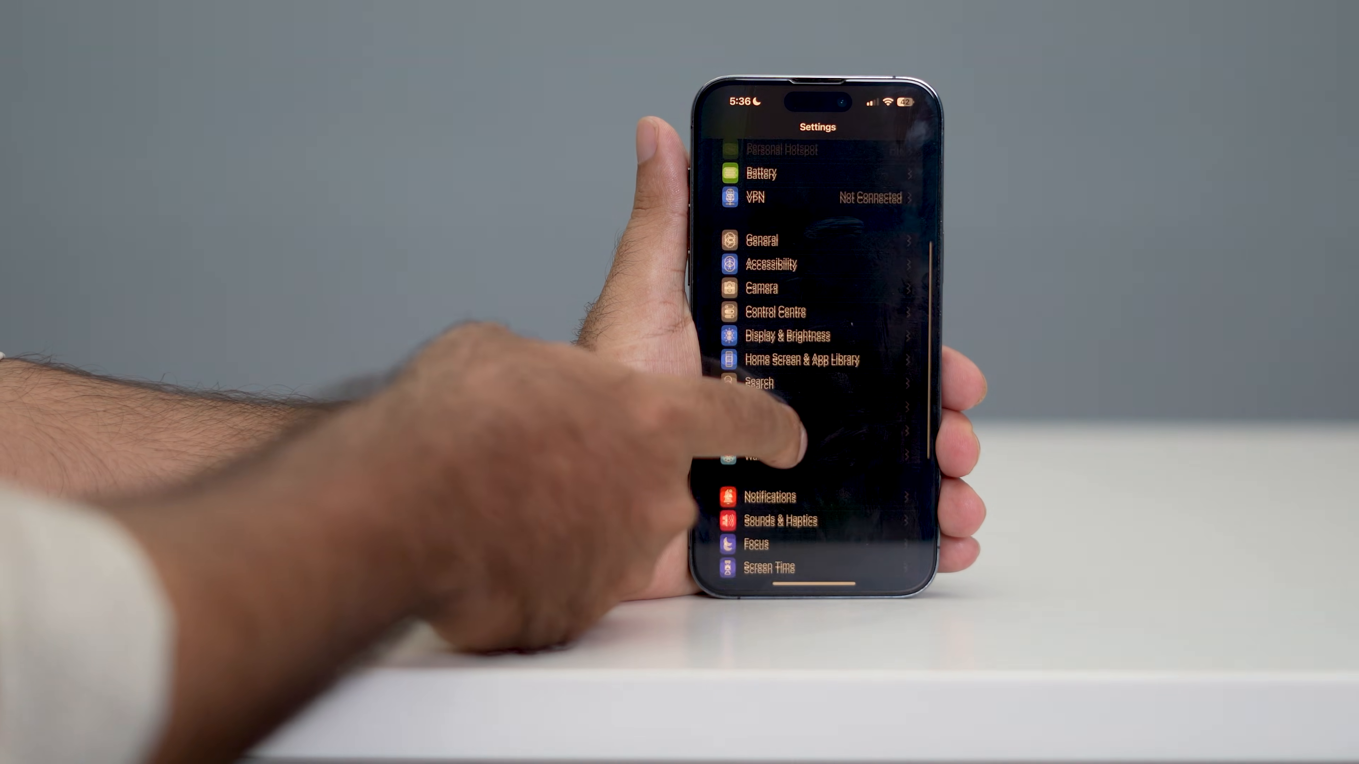
- Go to Notifications and pick Messenger from the app list to reach its notification page
left_click(769, 496)
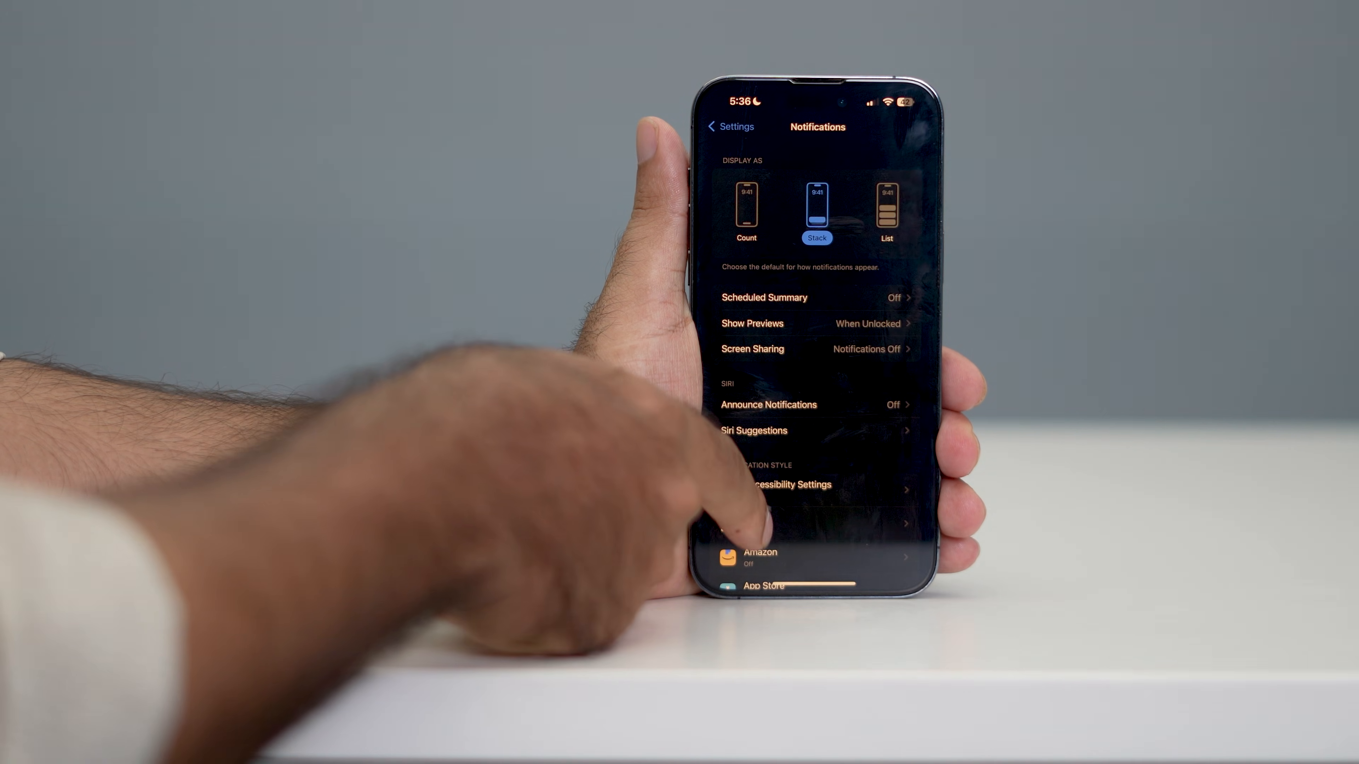
scroll("down", 3)
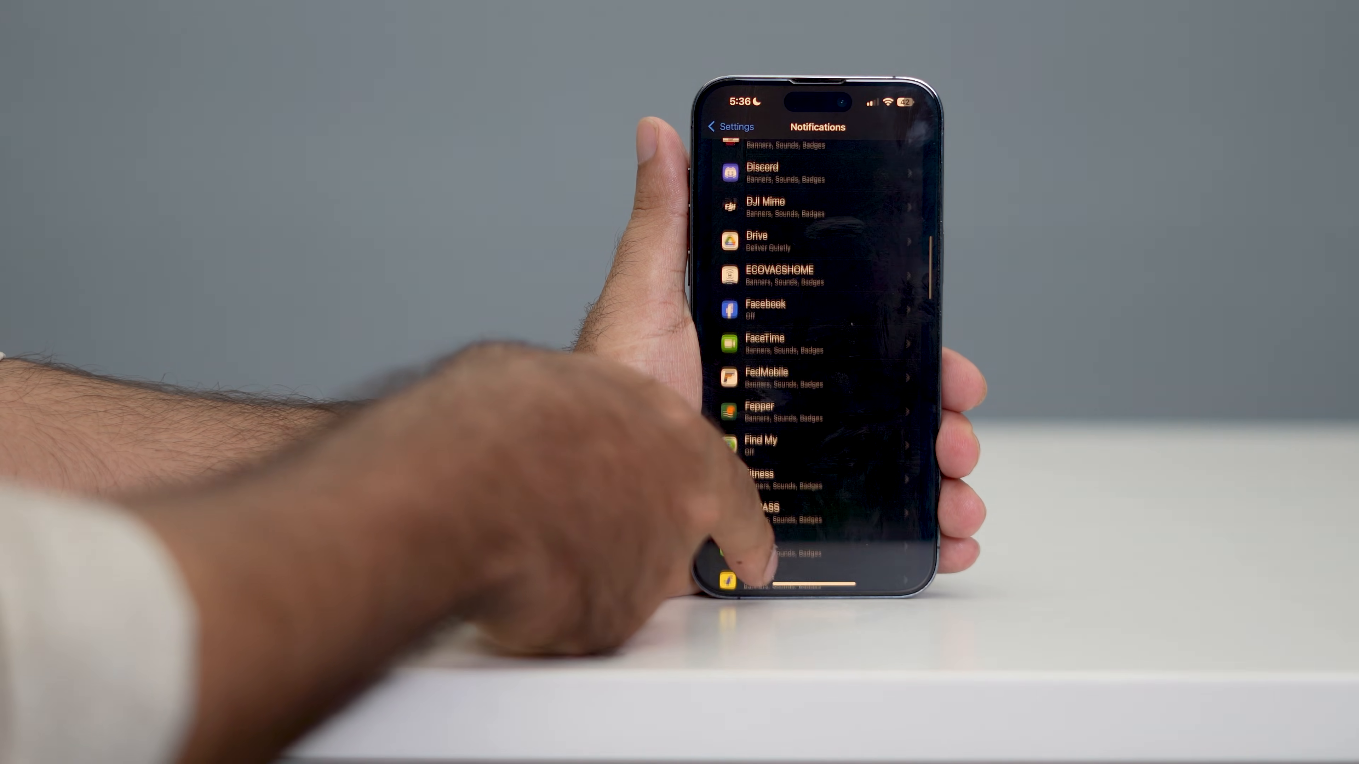
scroll("down", 3)
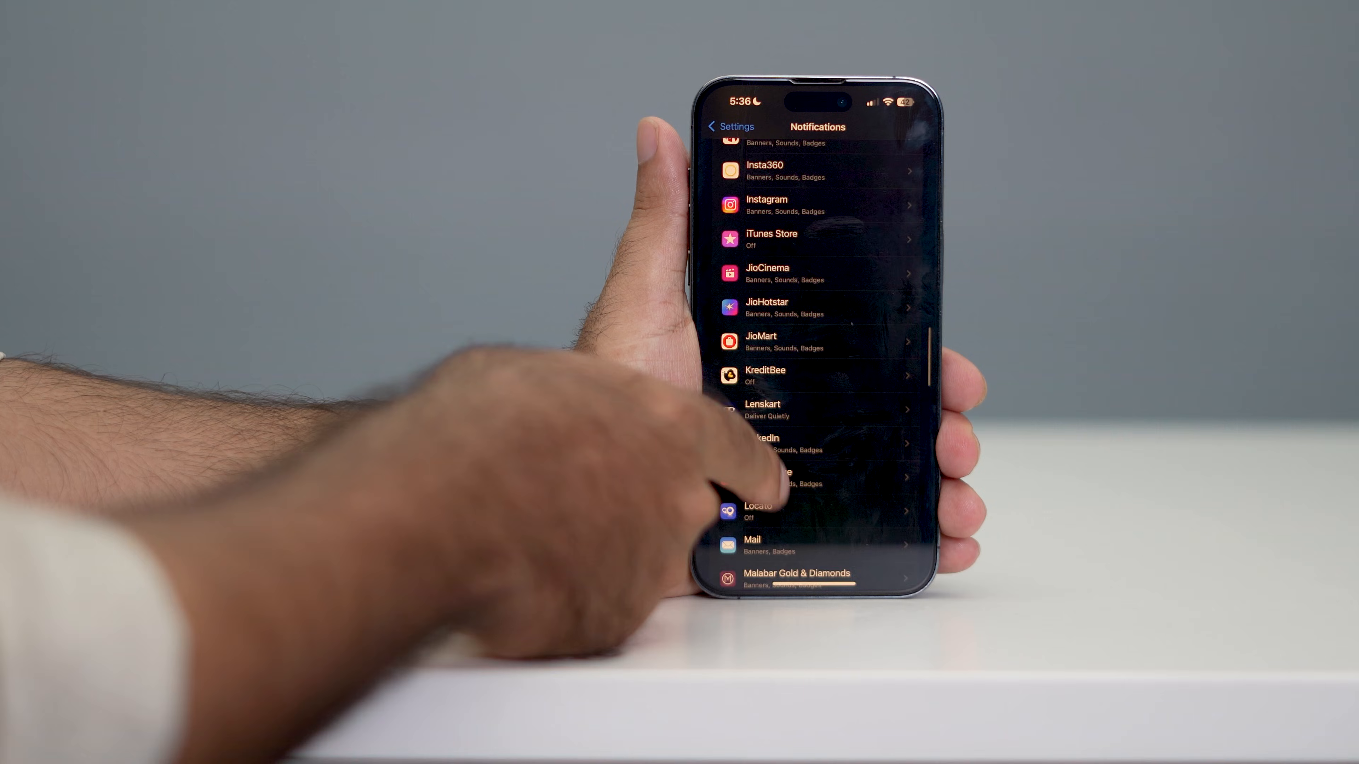
scroll("down", 3)
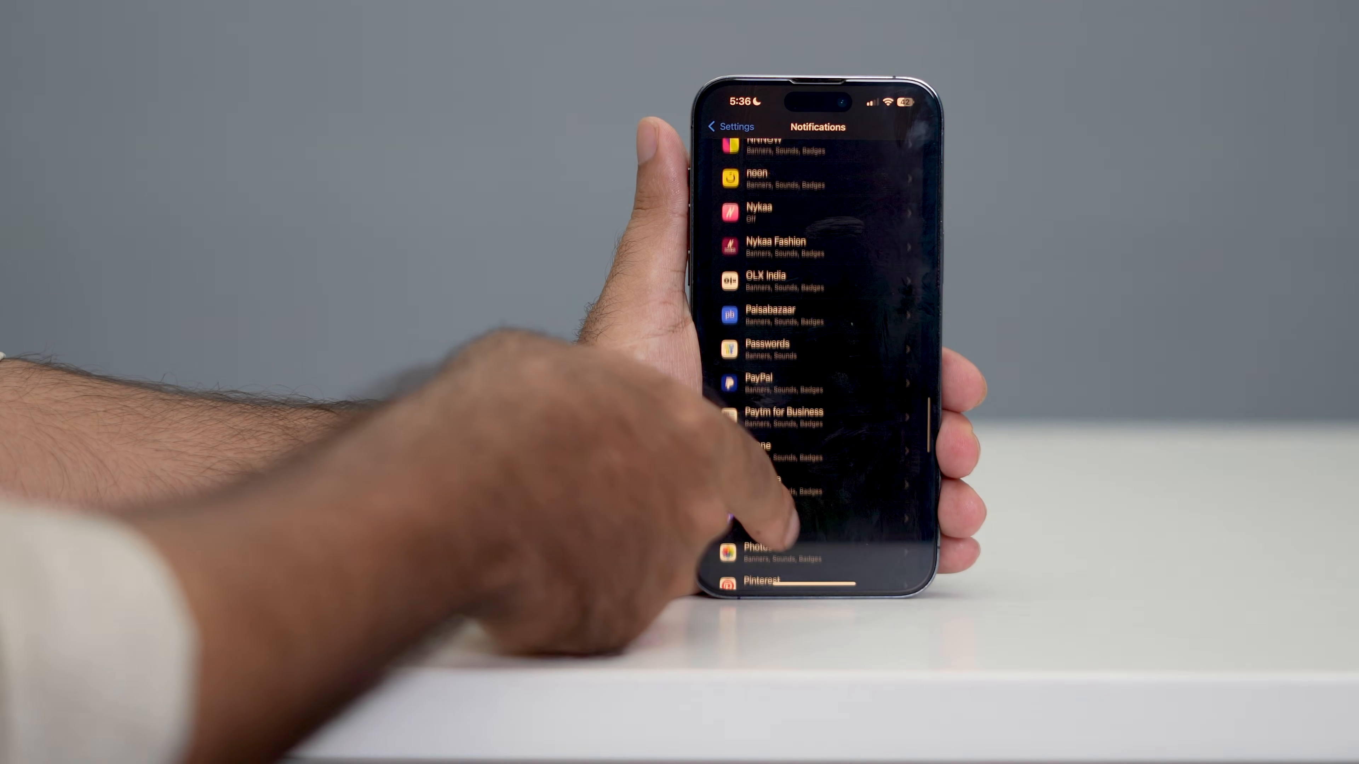
scroll("down", 3)
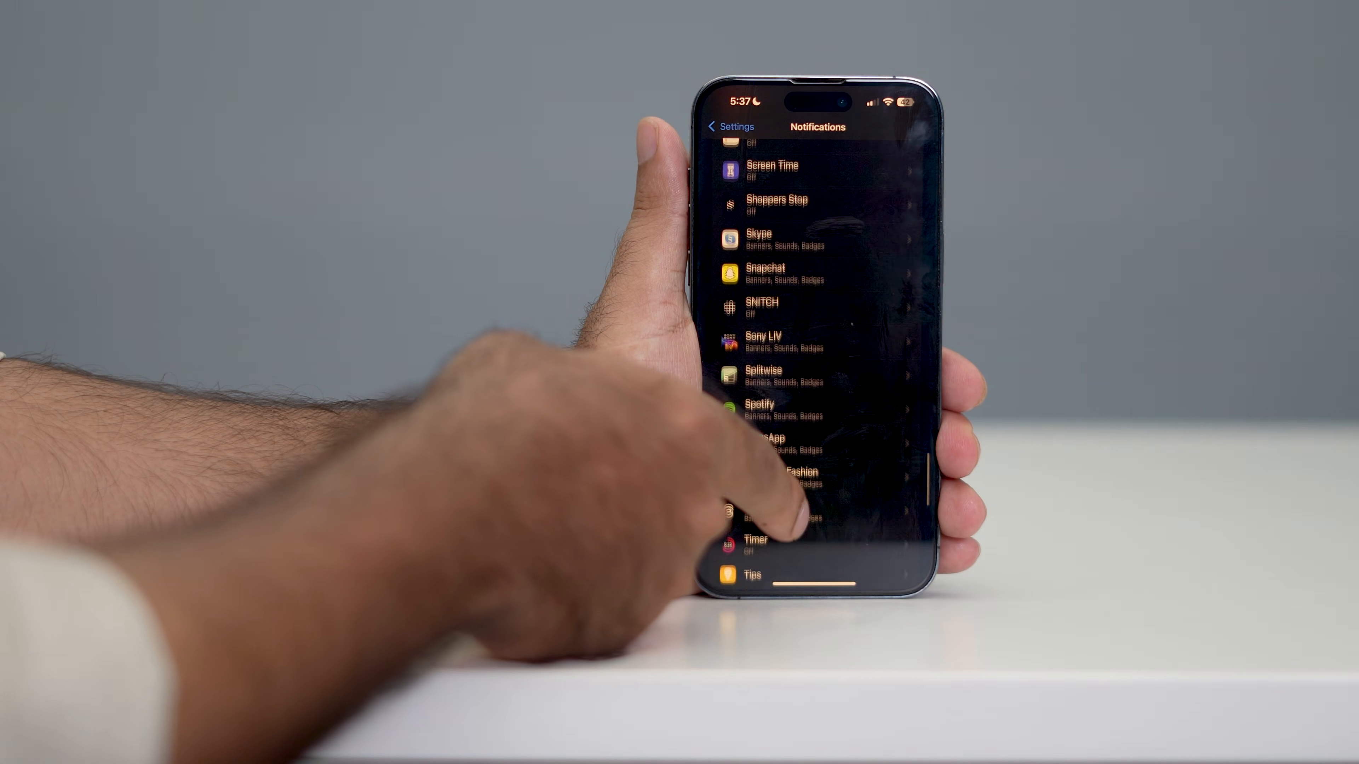
scroll("down", 3)
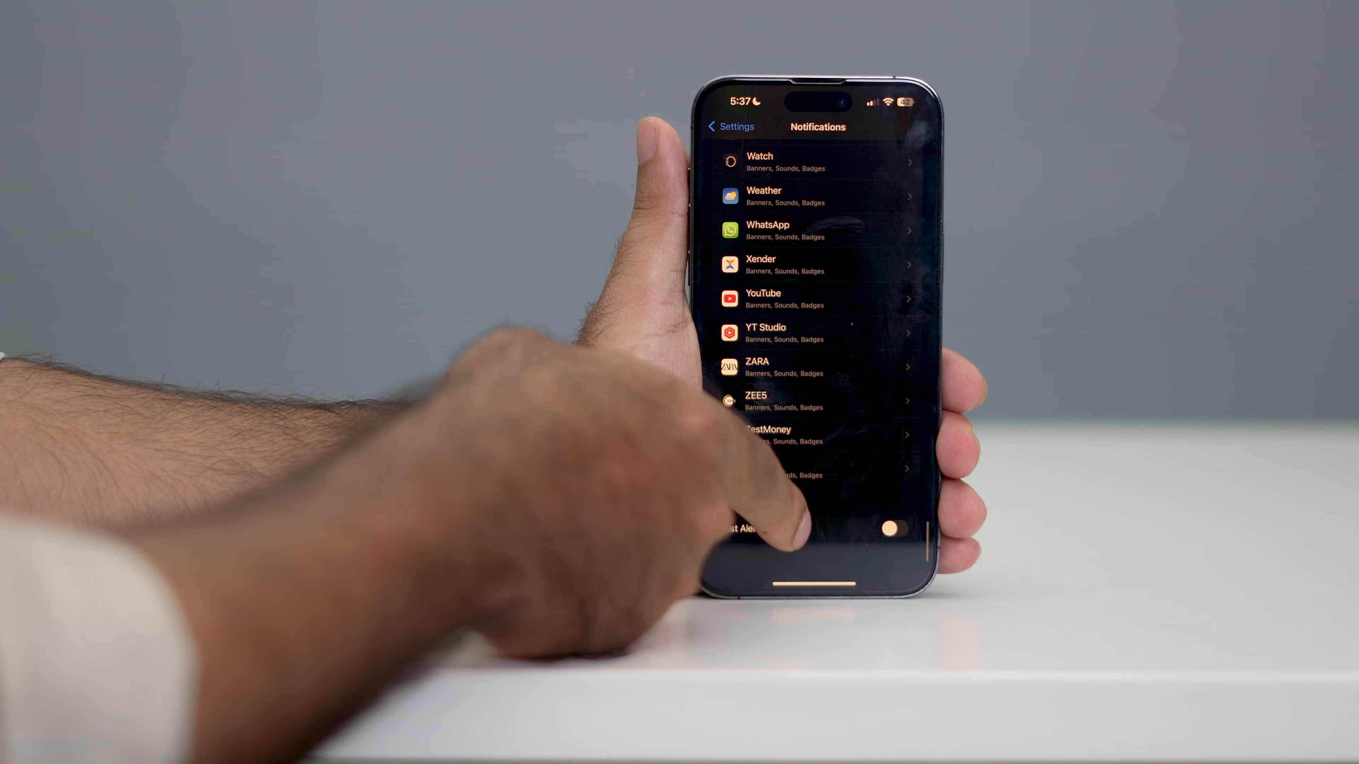
scroll("up", 3)
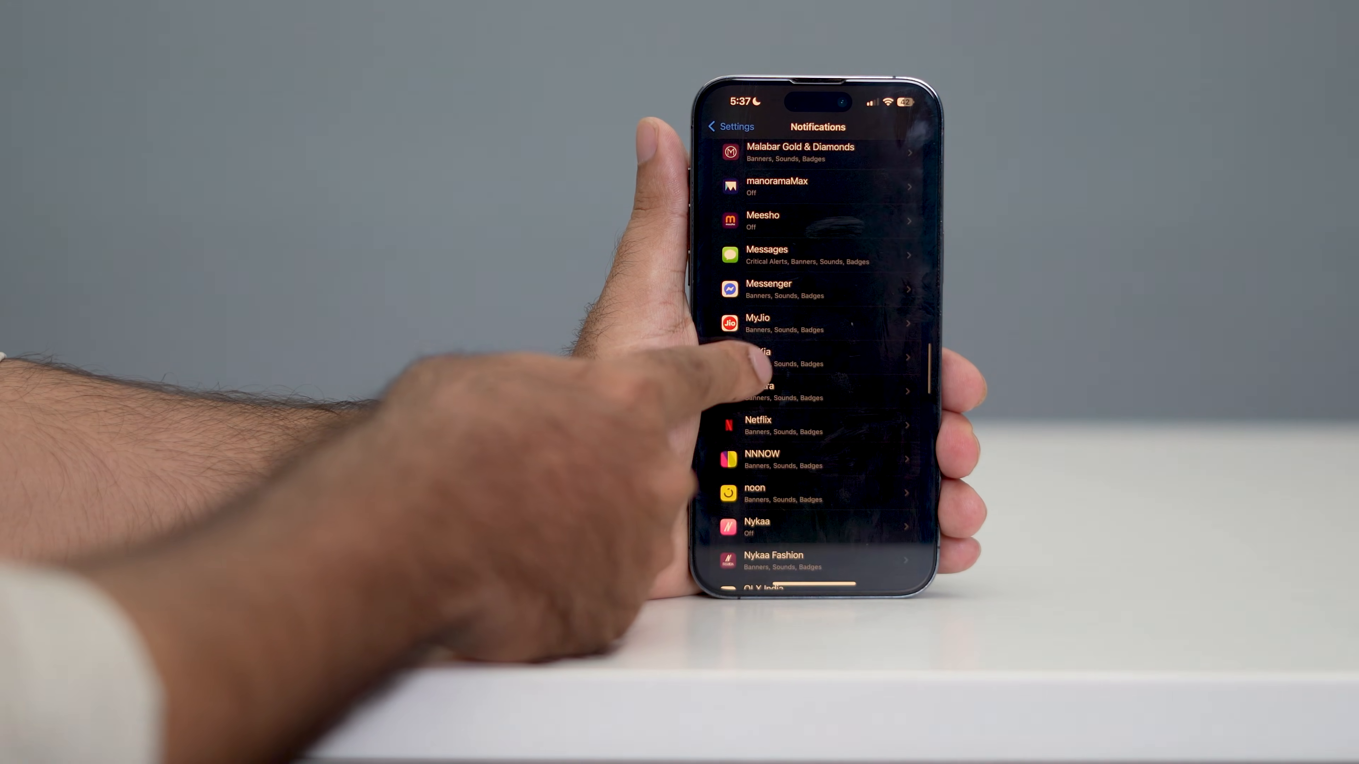
left_click(768, 289)
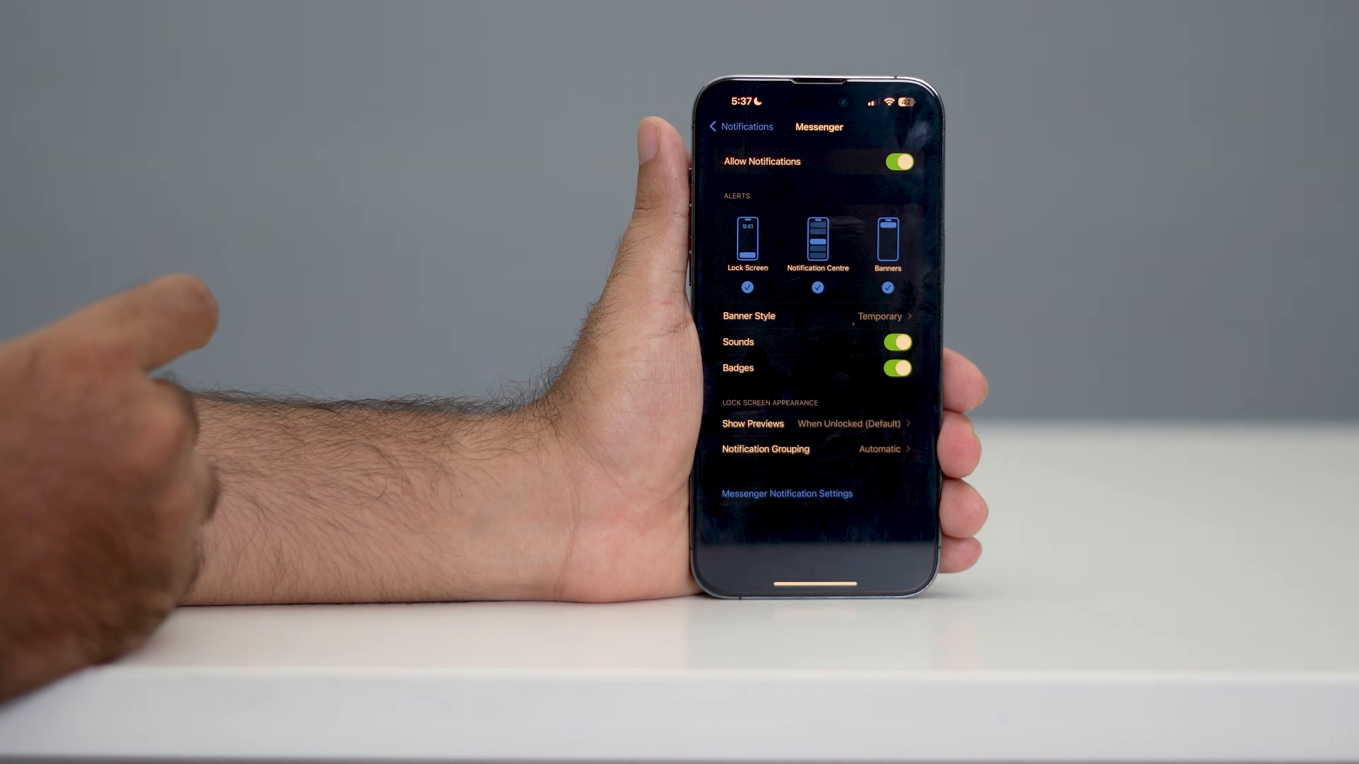
- Set Messenger's Banner Style to Persistent and go back to the Notifications list
left_click(747, 287)
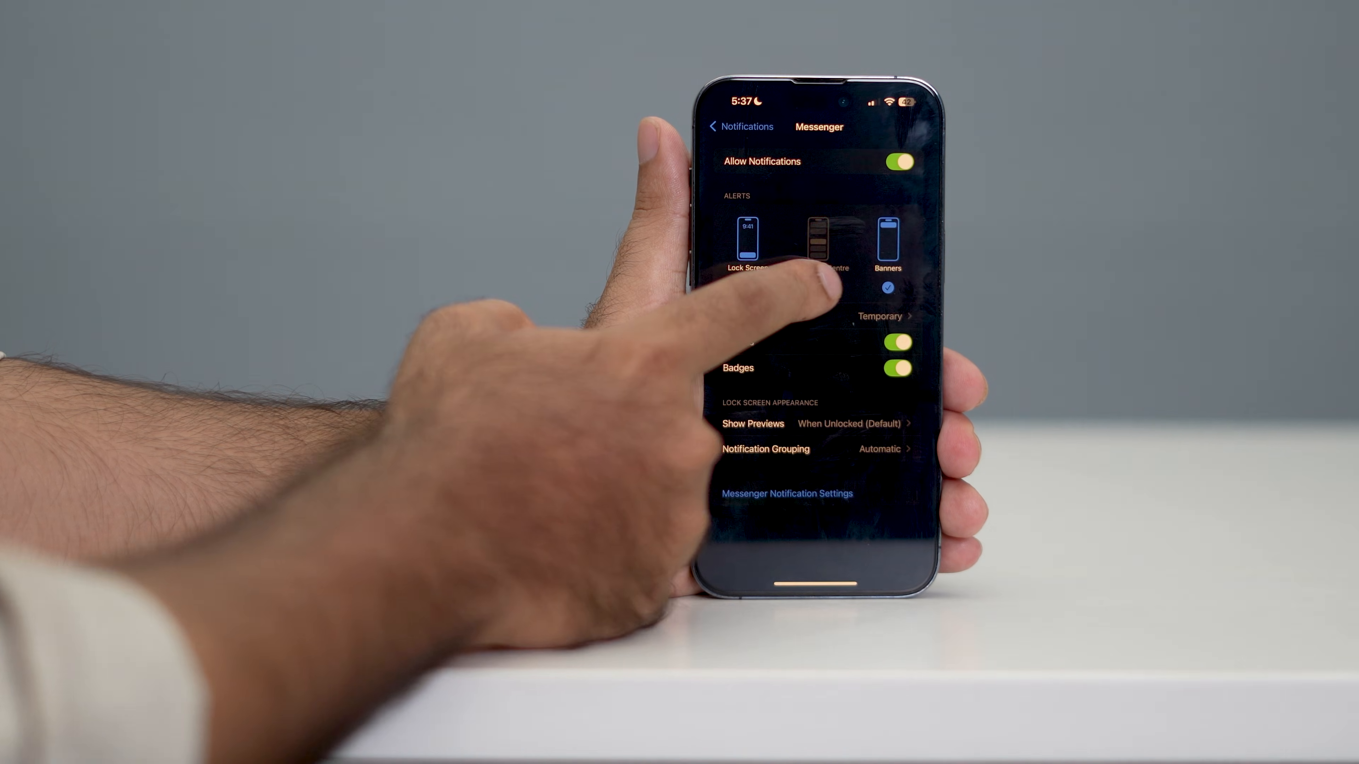
left_click(818, 239)
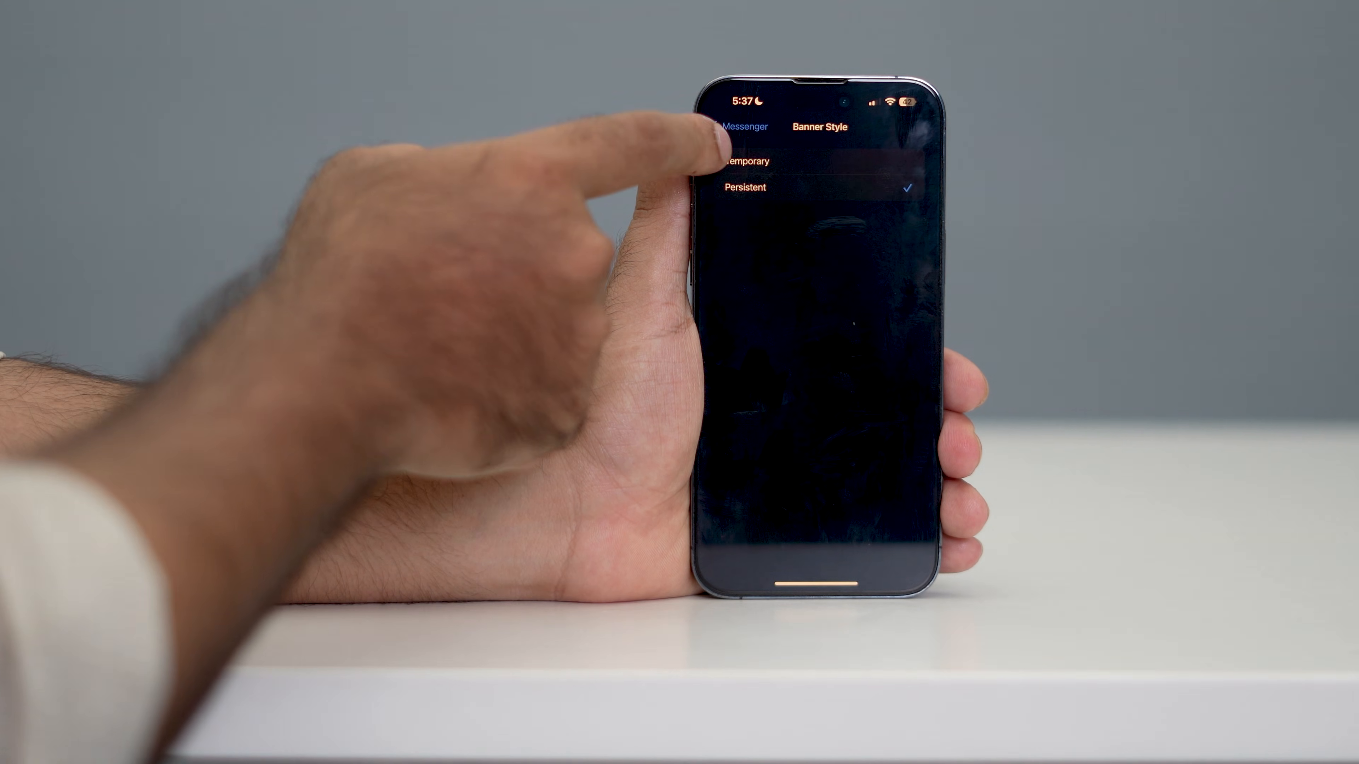
left_click(732, 126)
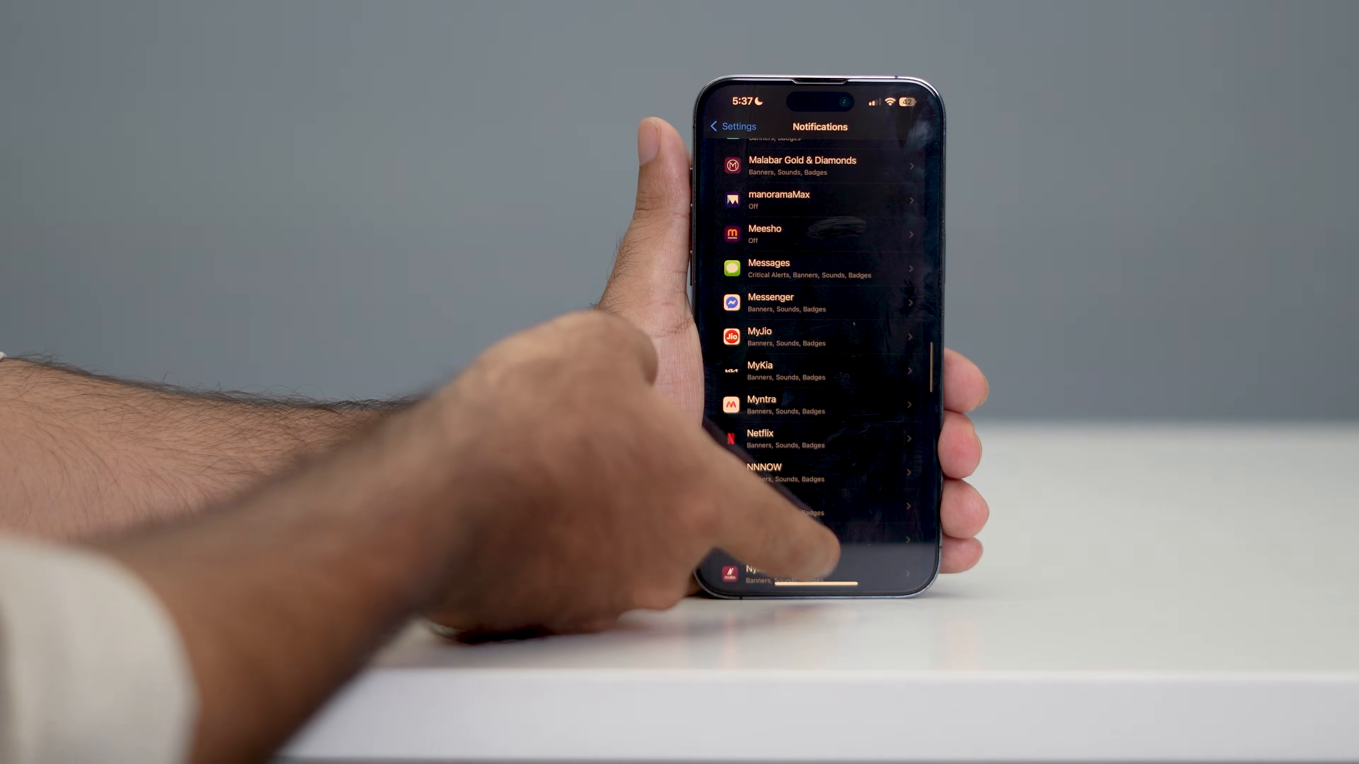